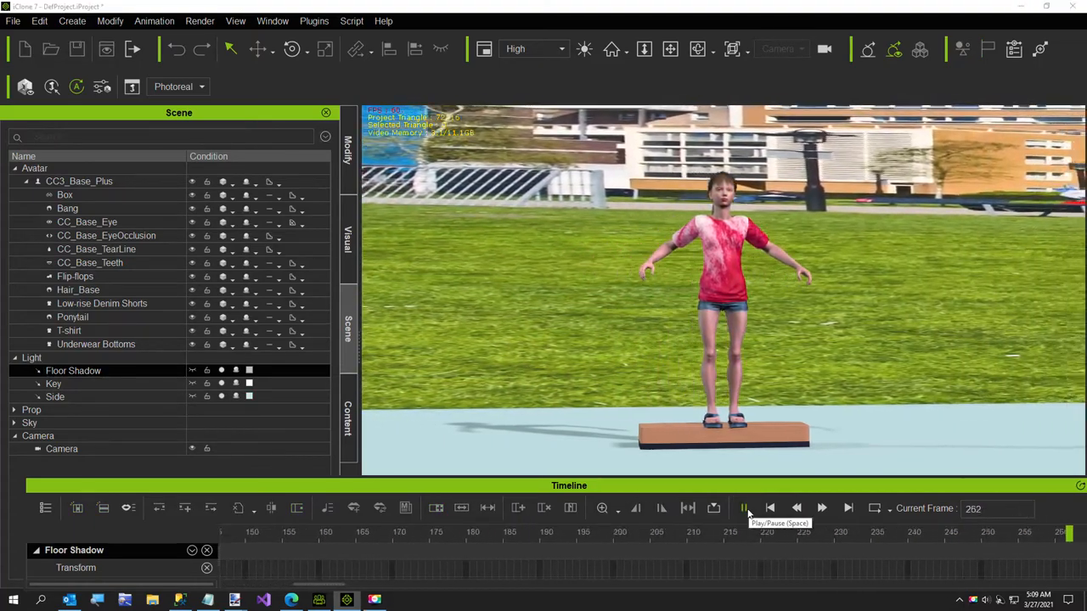
# Step: Toggle the animation preview on and off repeatedly, ending with playback stopped
pyautogui.click(744, 507)
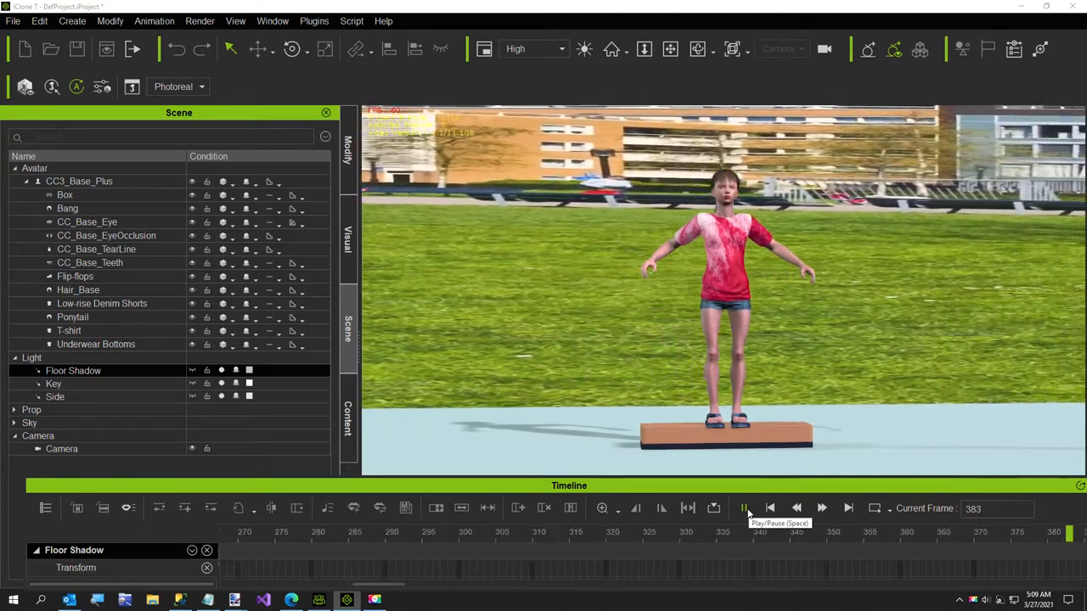
pyautogui.click(744, 508)
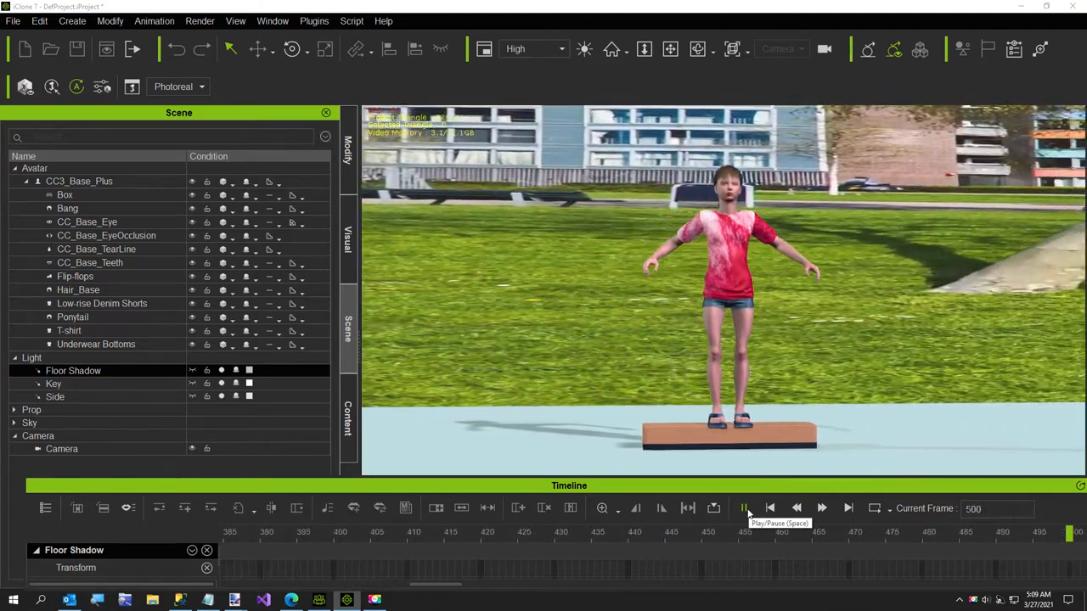
pyautogui.click(744, 507)
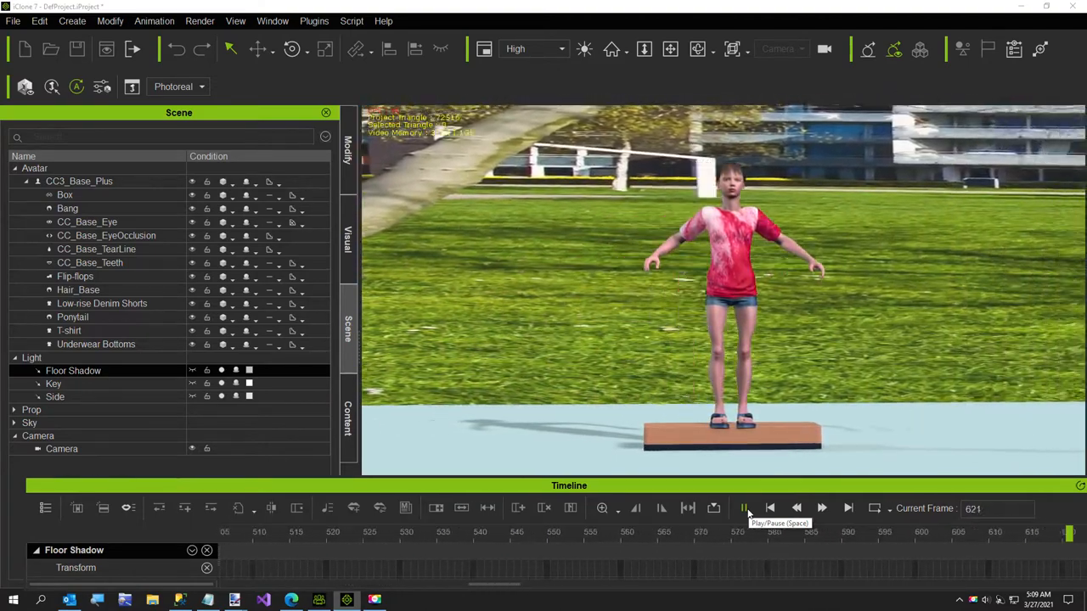
pyautogui.click(744, 508)
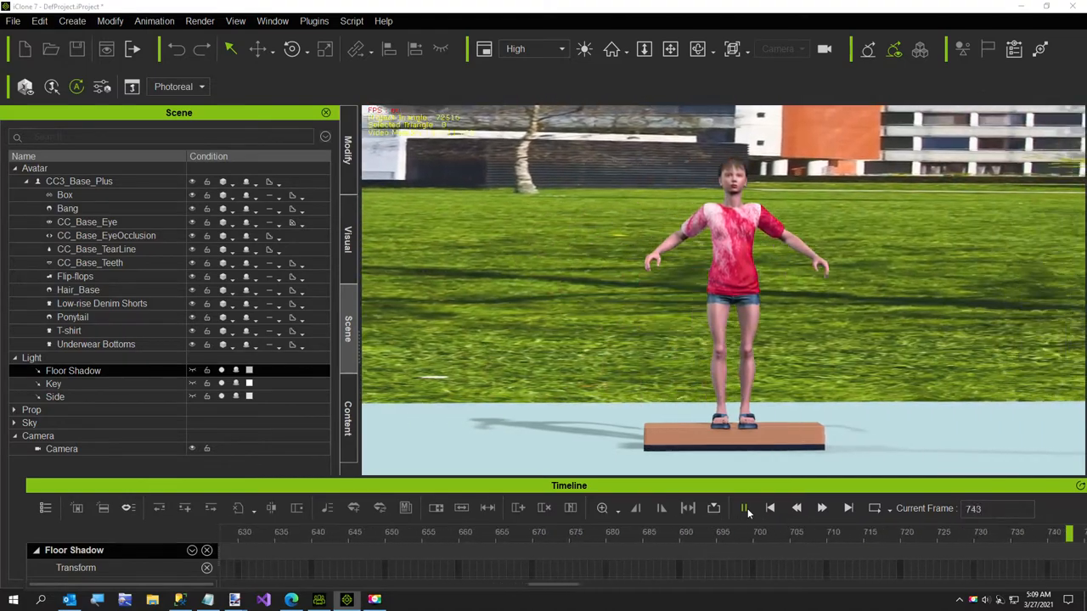
pyautogui.click(743, 508)
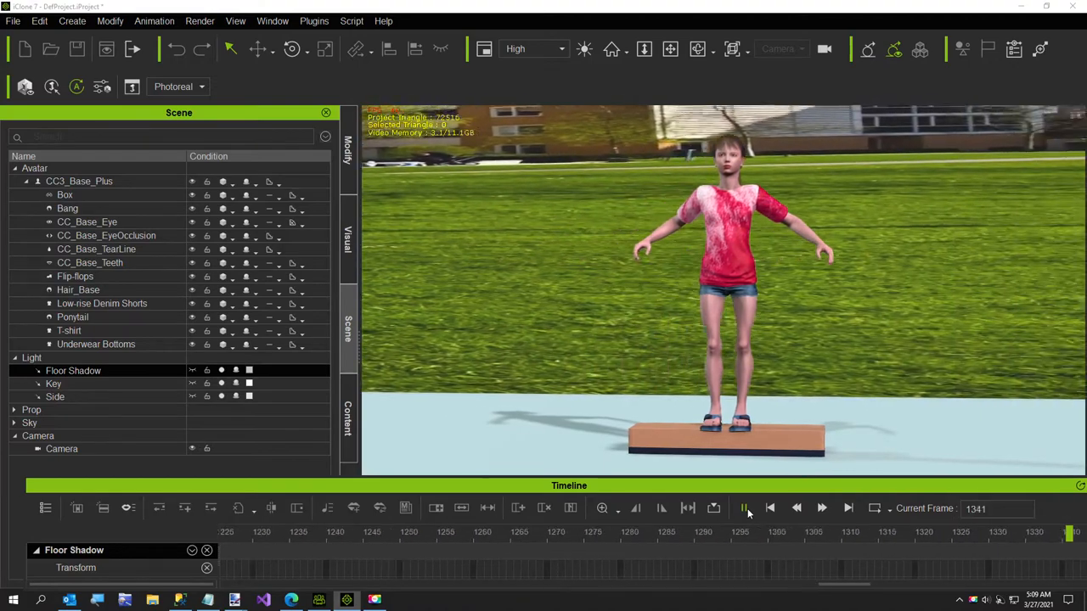
pyautogui.click(744, 507)
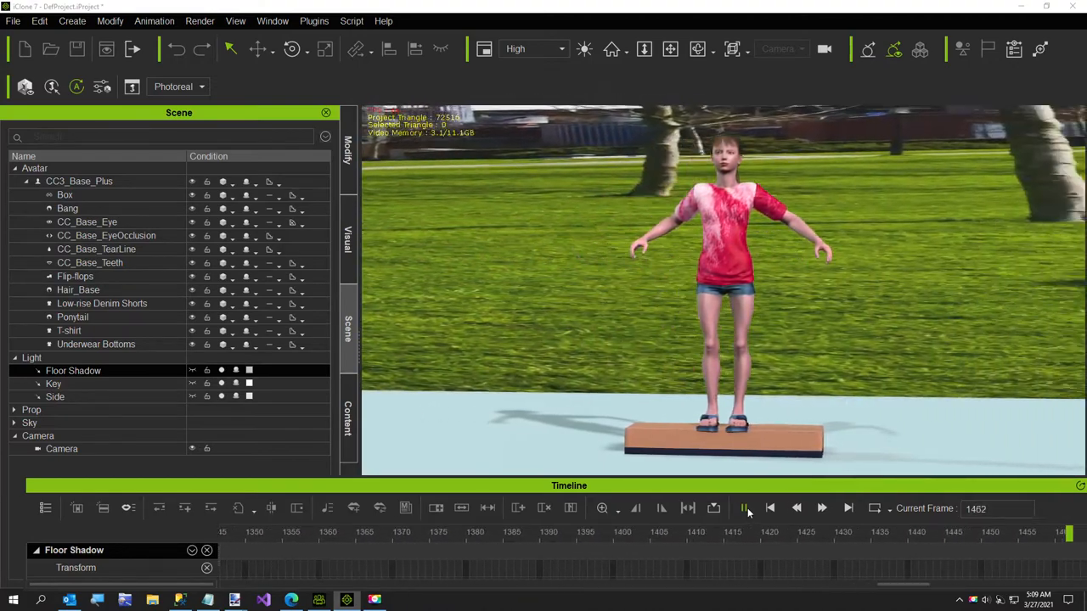
pyautogui.click(744, 509)
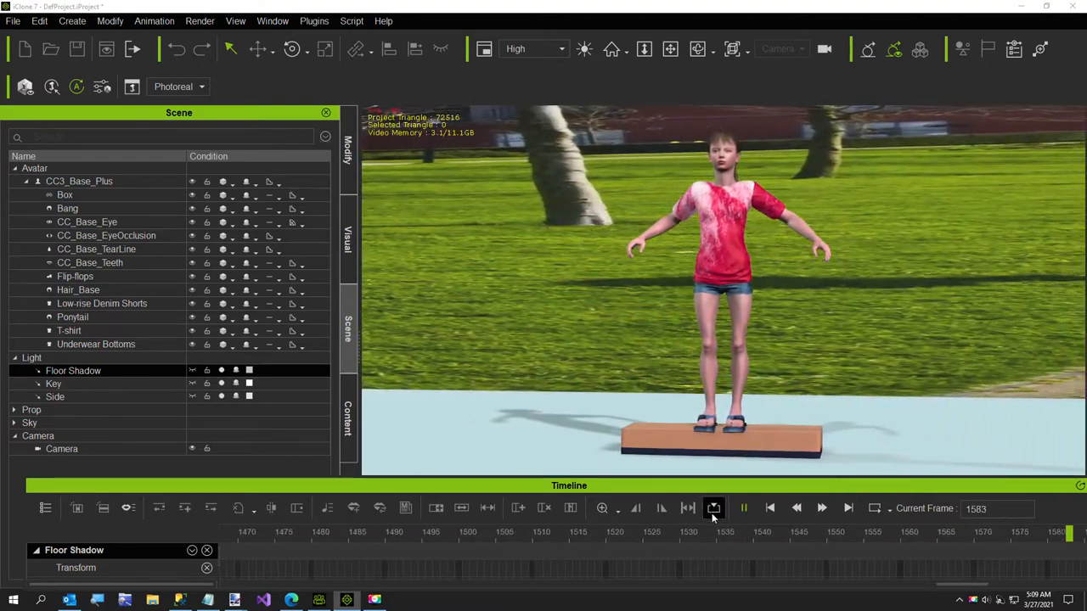
pyautogui.click(744, 509)
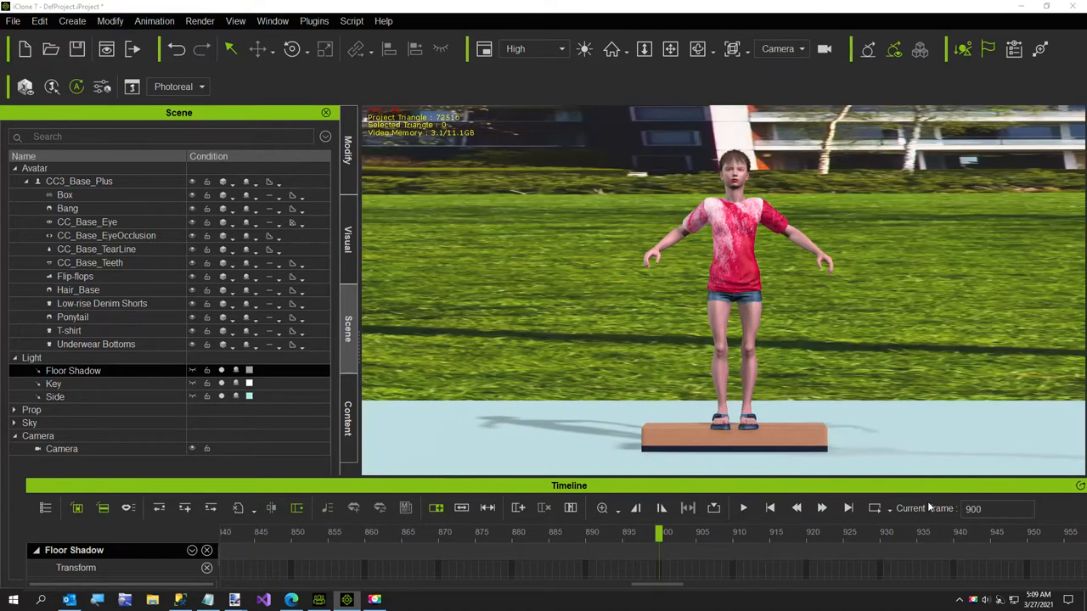
# Step: Jump to frame 900 and select the Box prop in the Scene tree
pyautogui.click(65, 193)
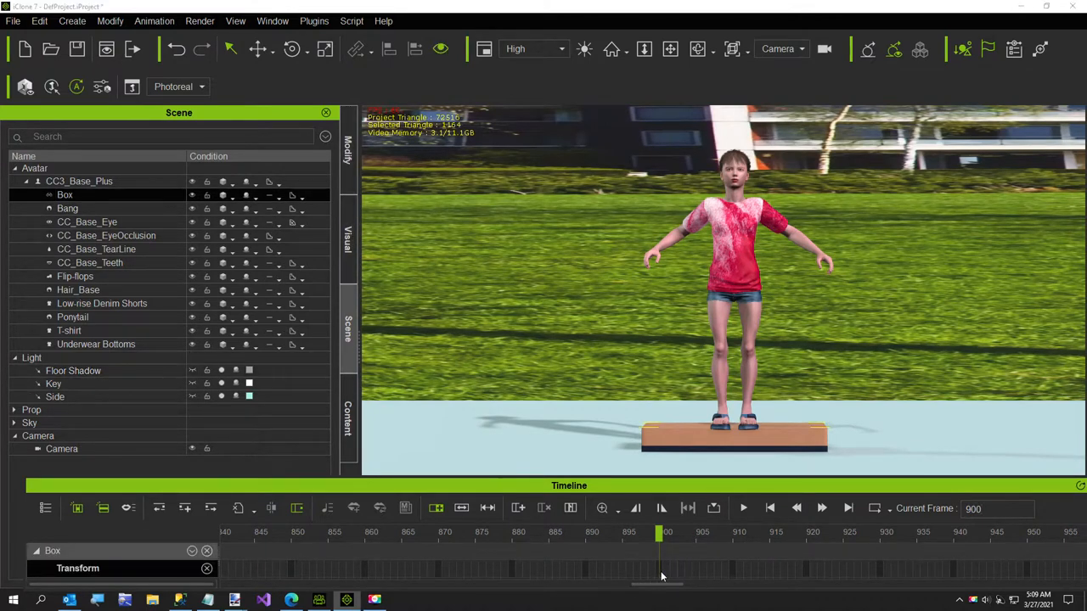
pyautogui.click(346, 151)
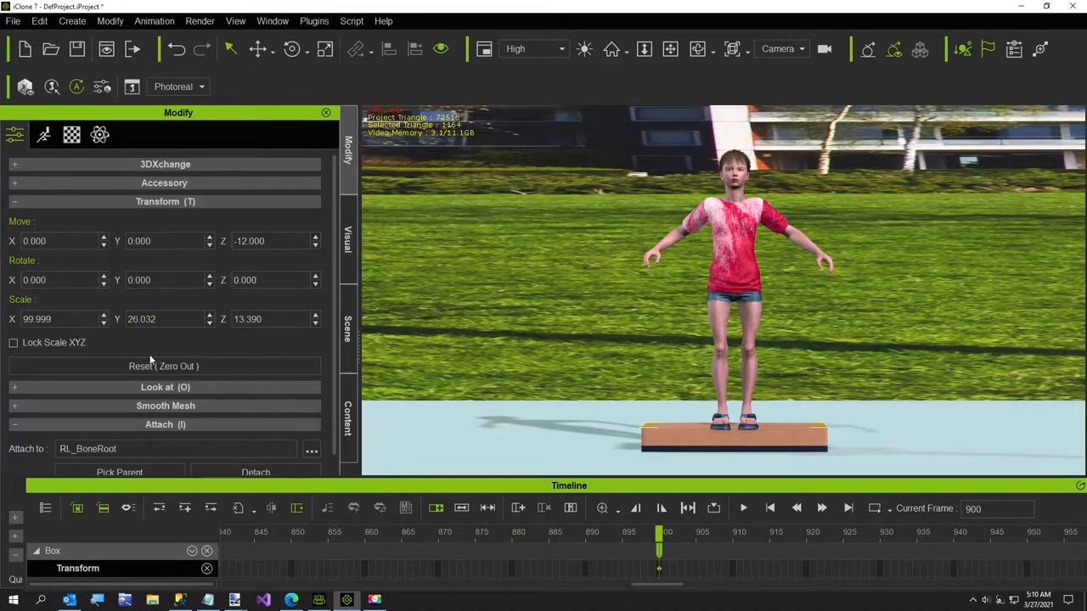
# Step: Set the Box's Rotate X to 180 at frame 900, replacing 58.946, and return to frame 1
pyautogui.click(292, 47)
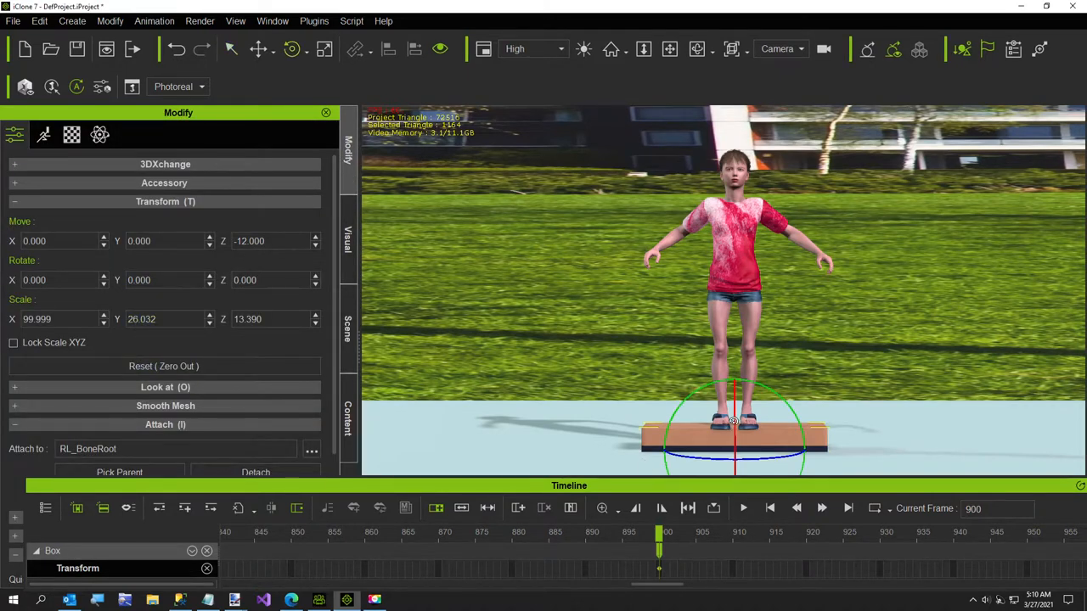
pyautogui.write('58.946')
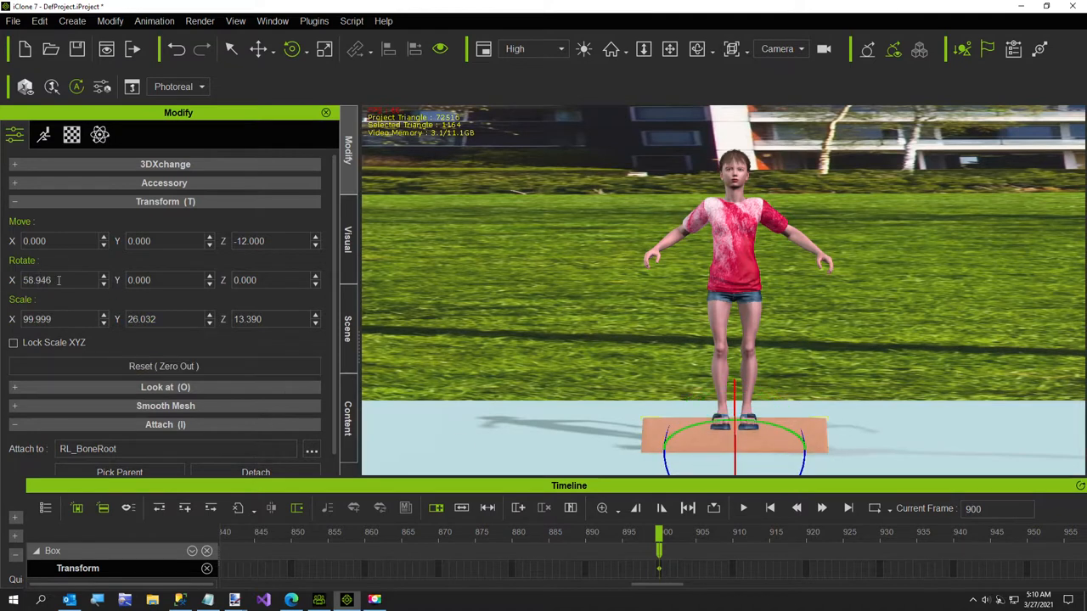
pyautogui.write('180.000')
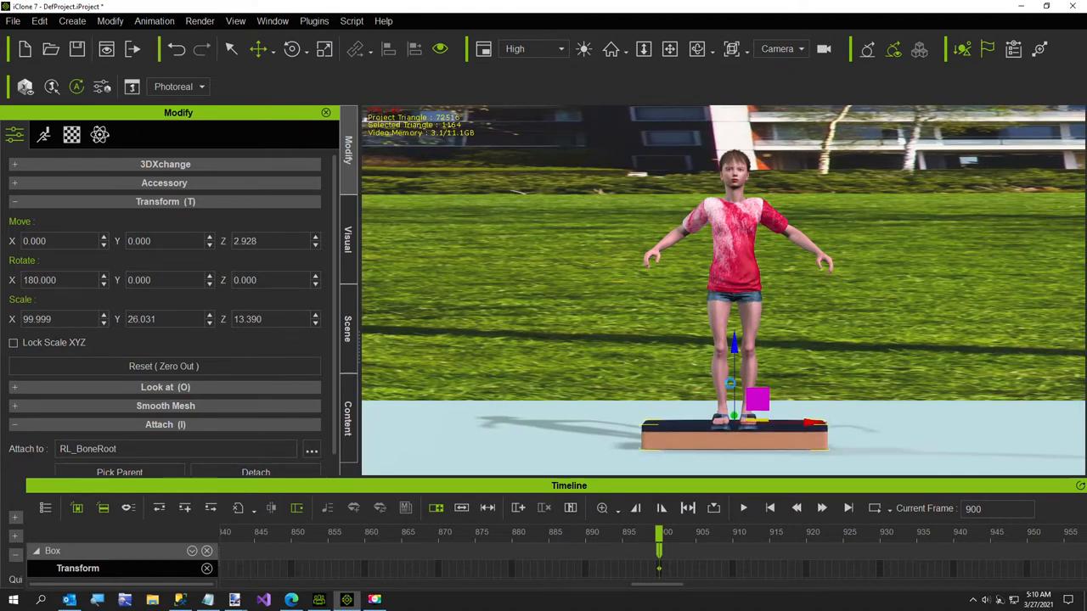
pyautogui.click(744, 507)
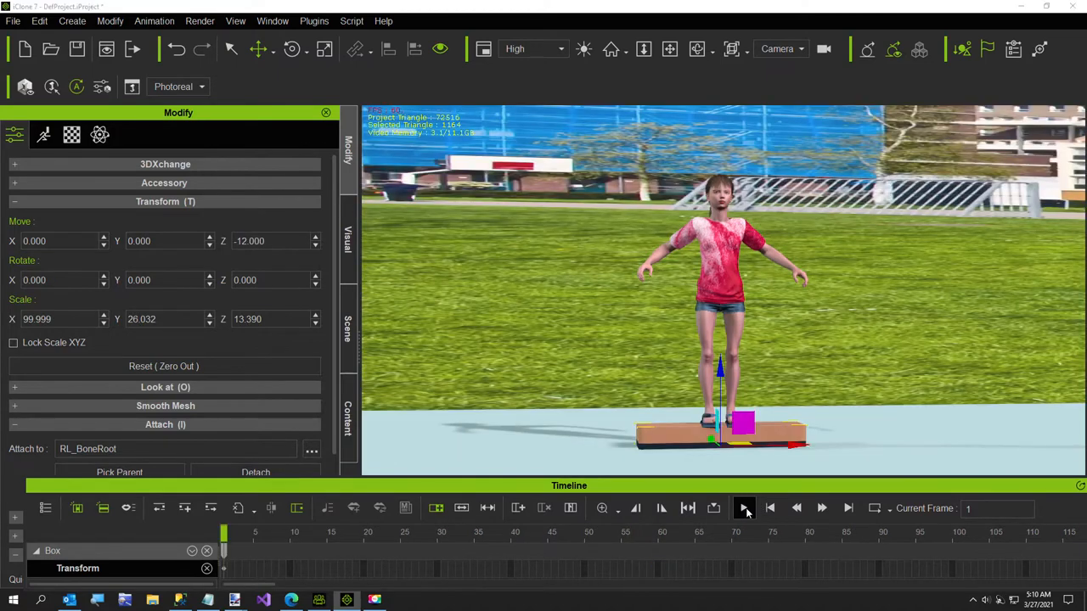
# Step: Play the animation from frame 1 to watch the Box turn gradually, then stop it
pyautogui.click(744, 508)
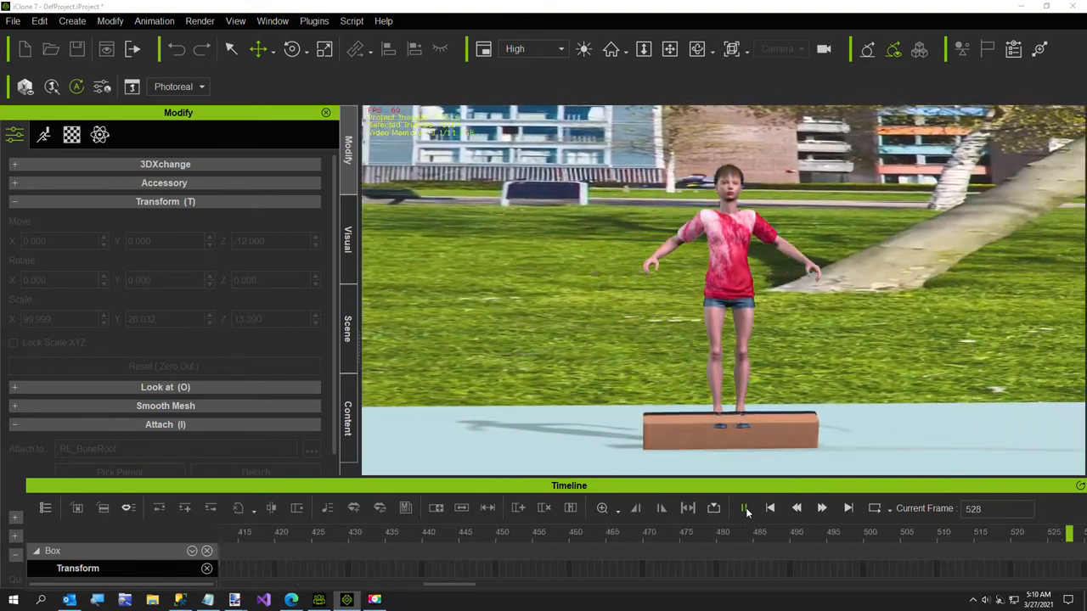
pyautogui.click(743, 507)
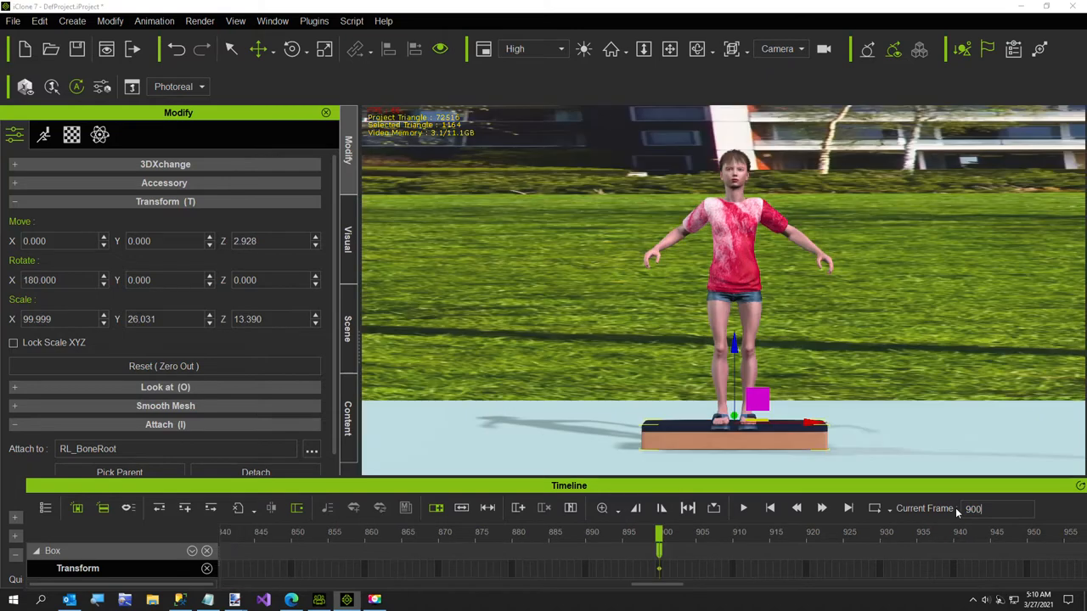
# Step: Apply the Step transition curve preset to the Box's frame-900 key and preview the abrupt flip
pyautogui.rightClick(658, 569)
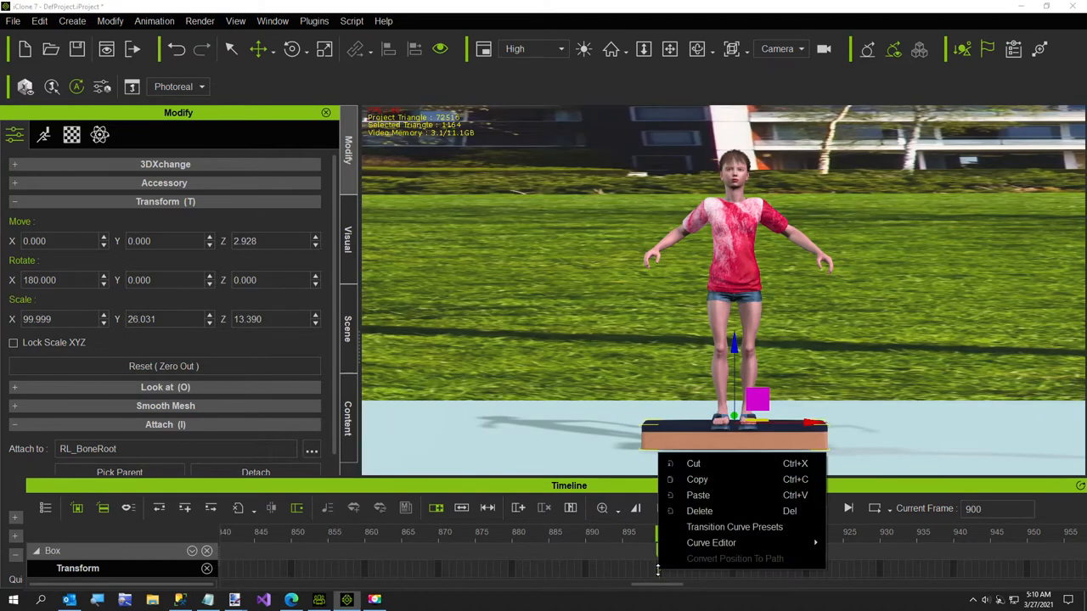
pyautogui.click(733, 527)
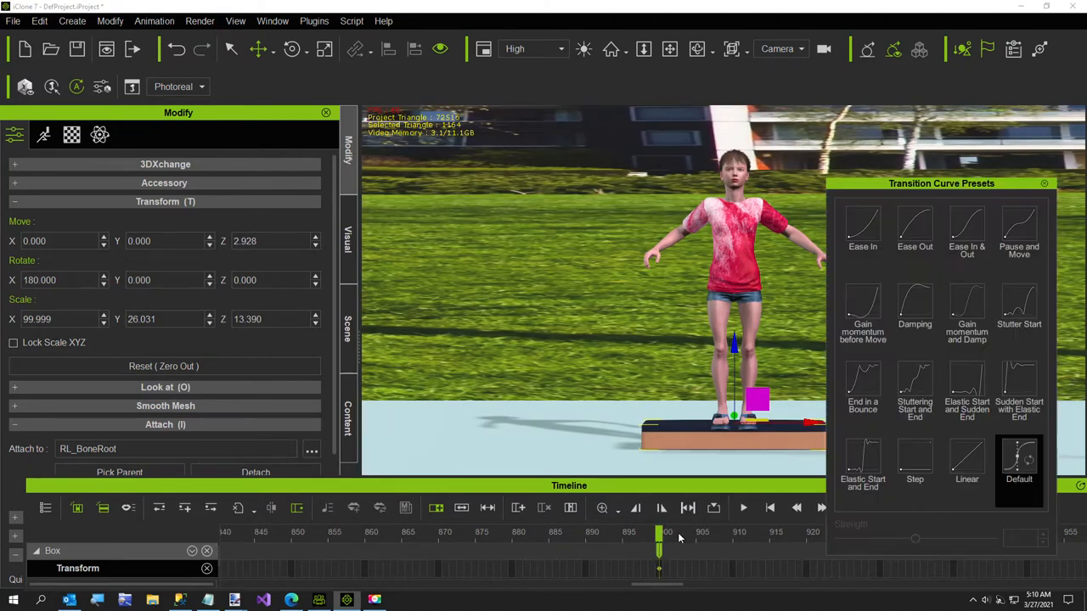
pyautogui.click(744, 508)
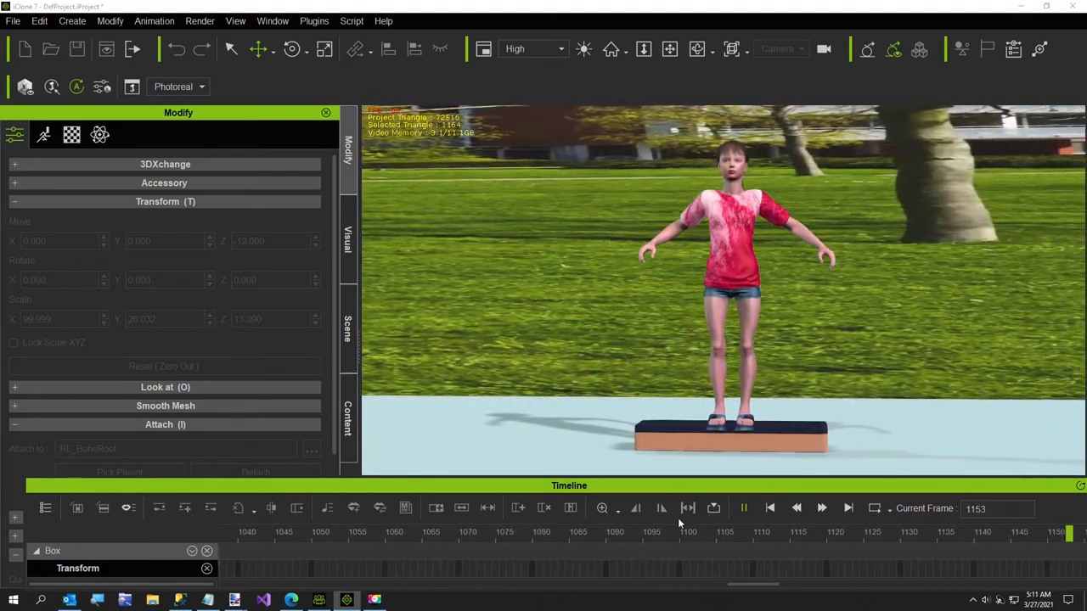
pyautogui.click(743, 509)
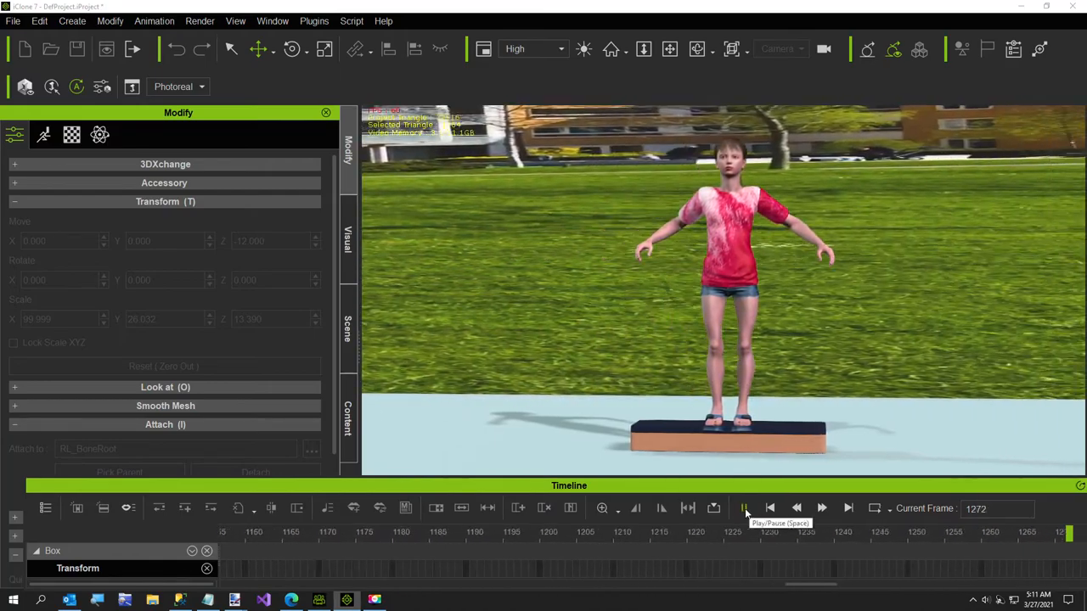